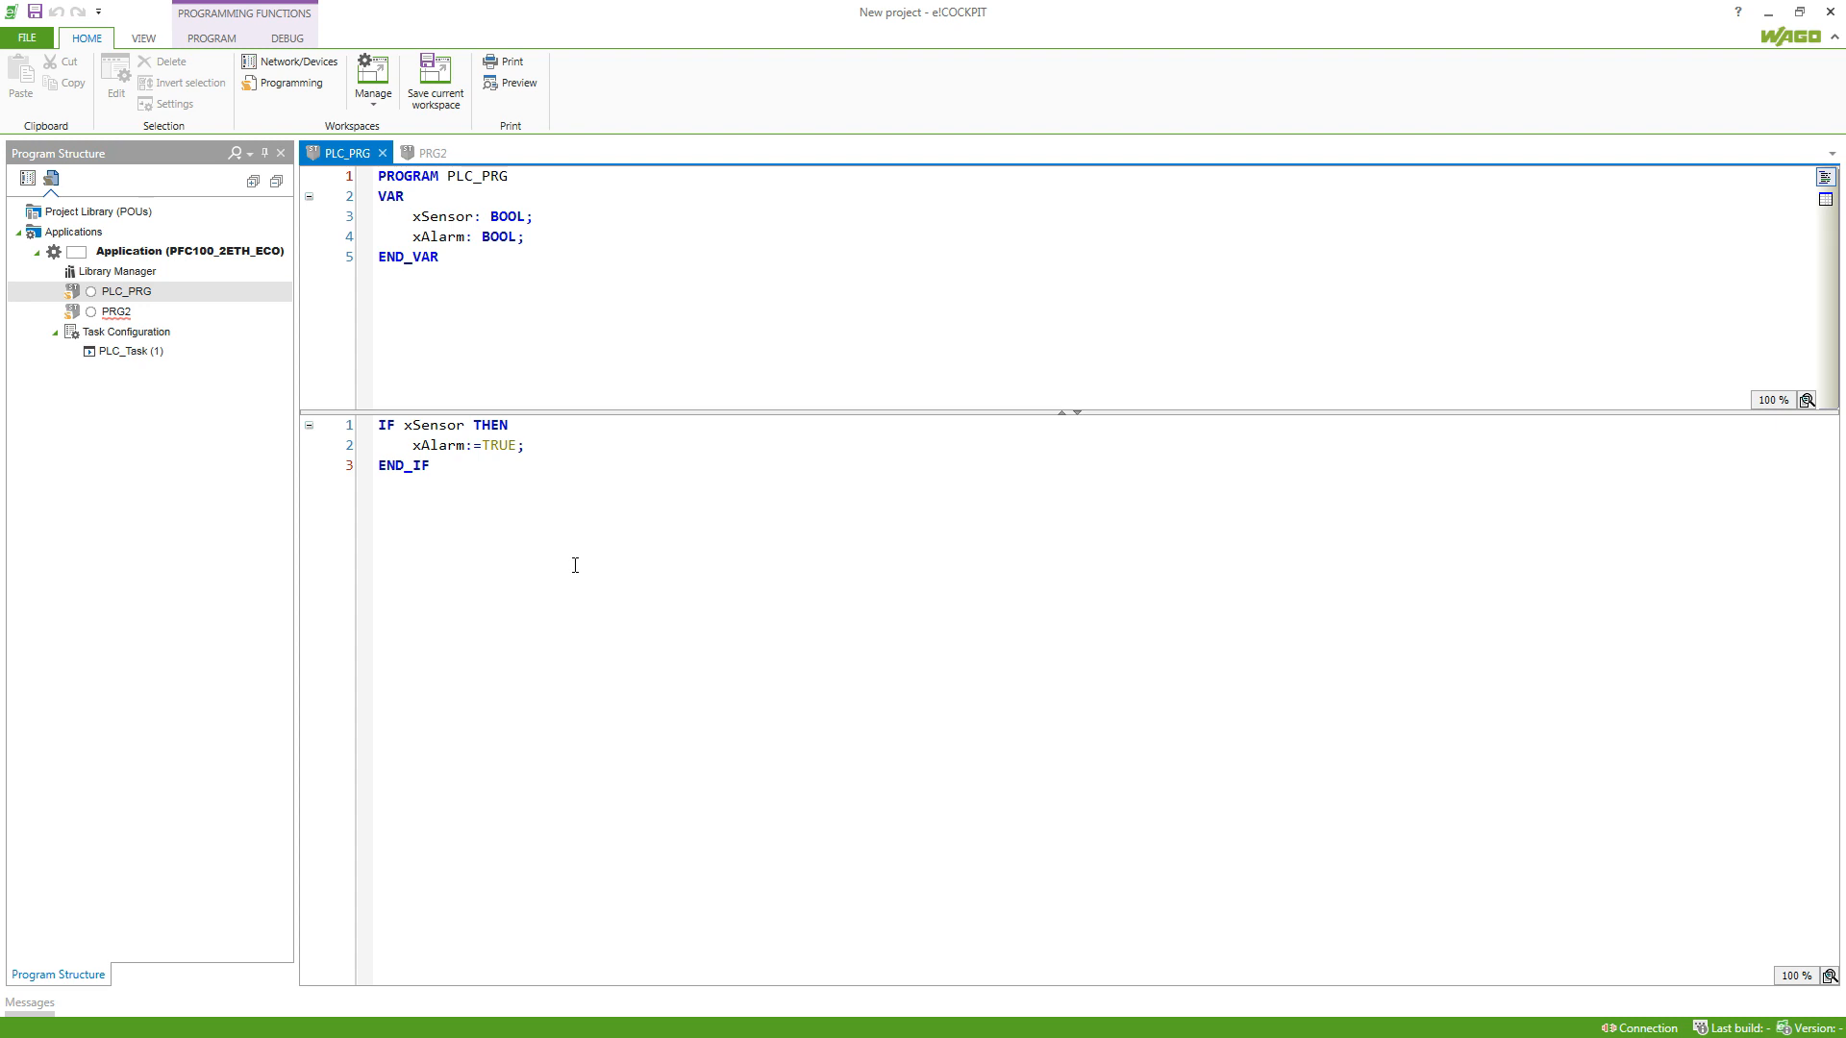
mouse_move(483, 498)
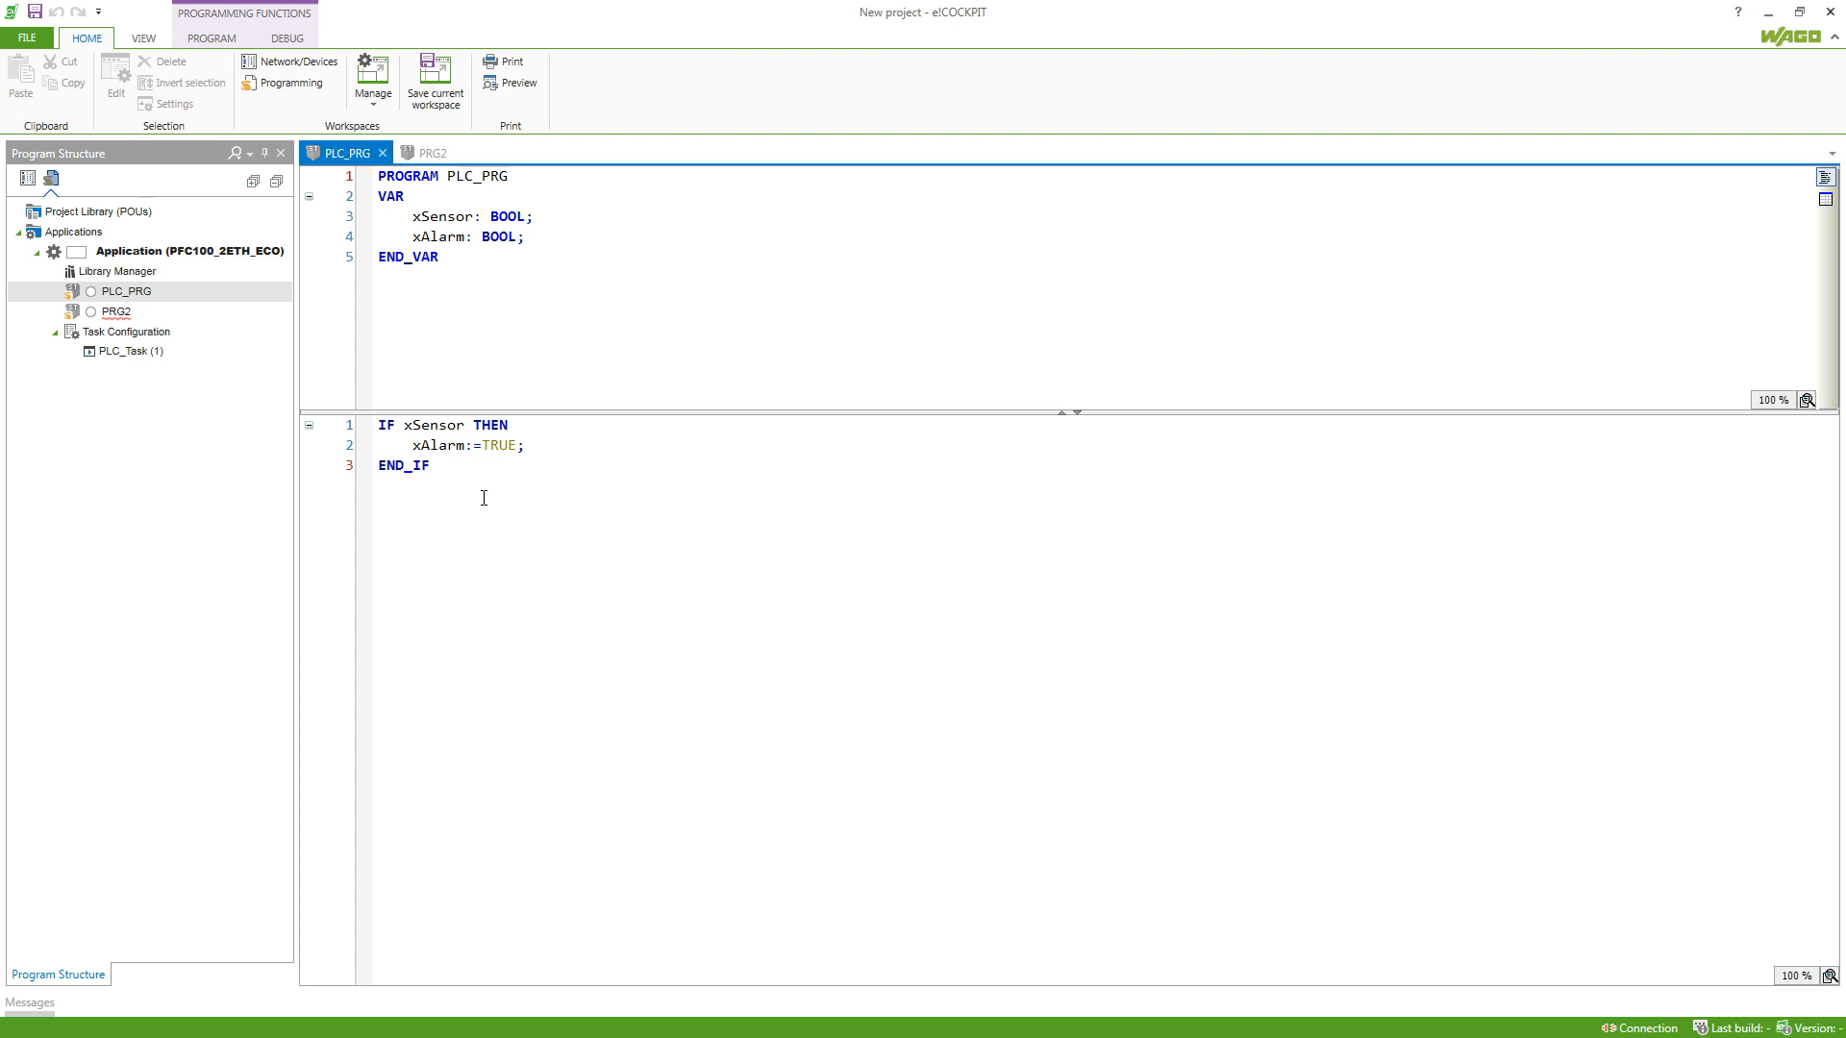
mouse_move(469, 464)
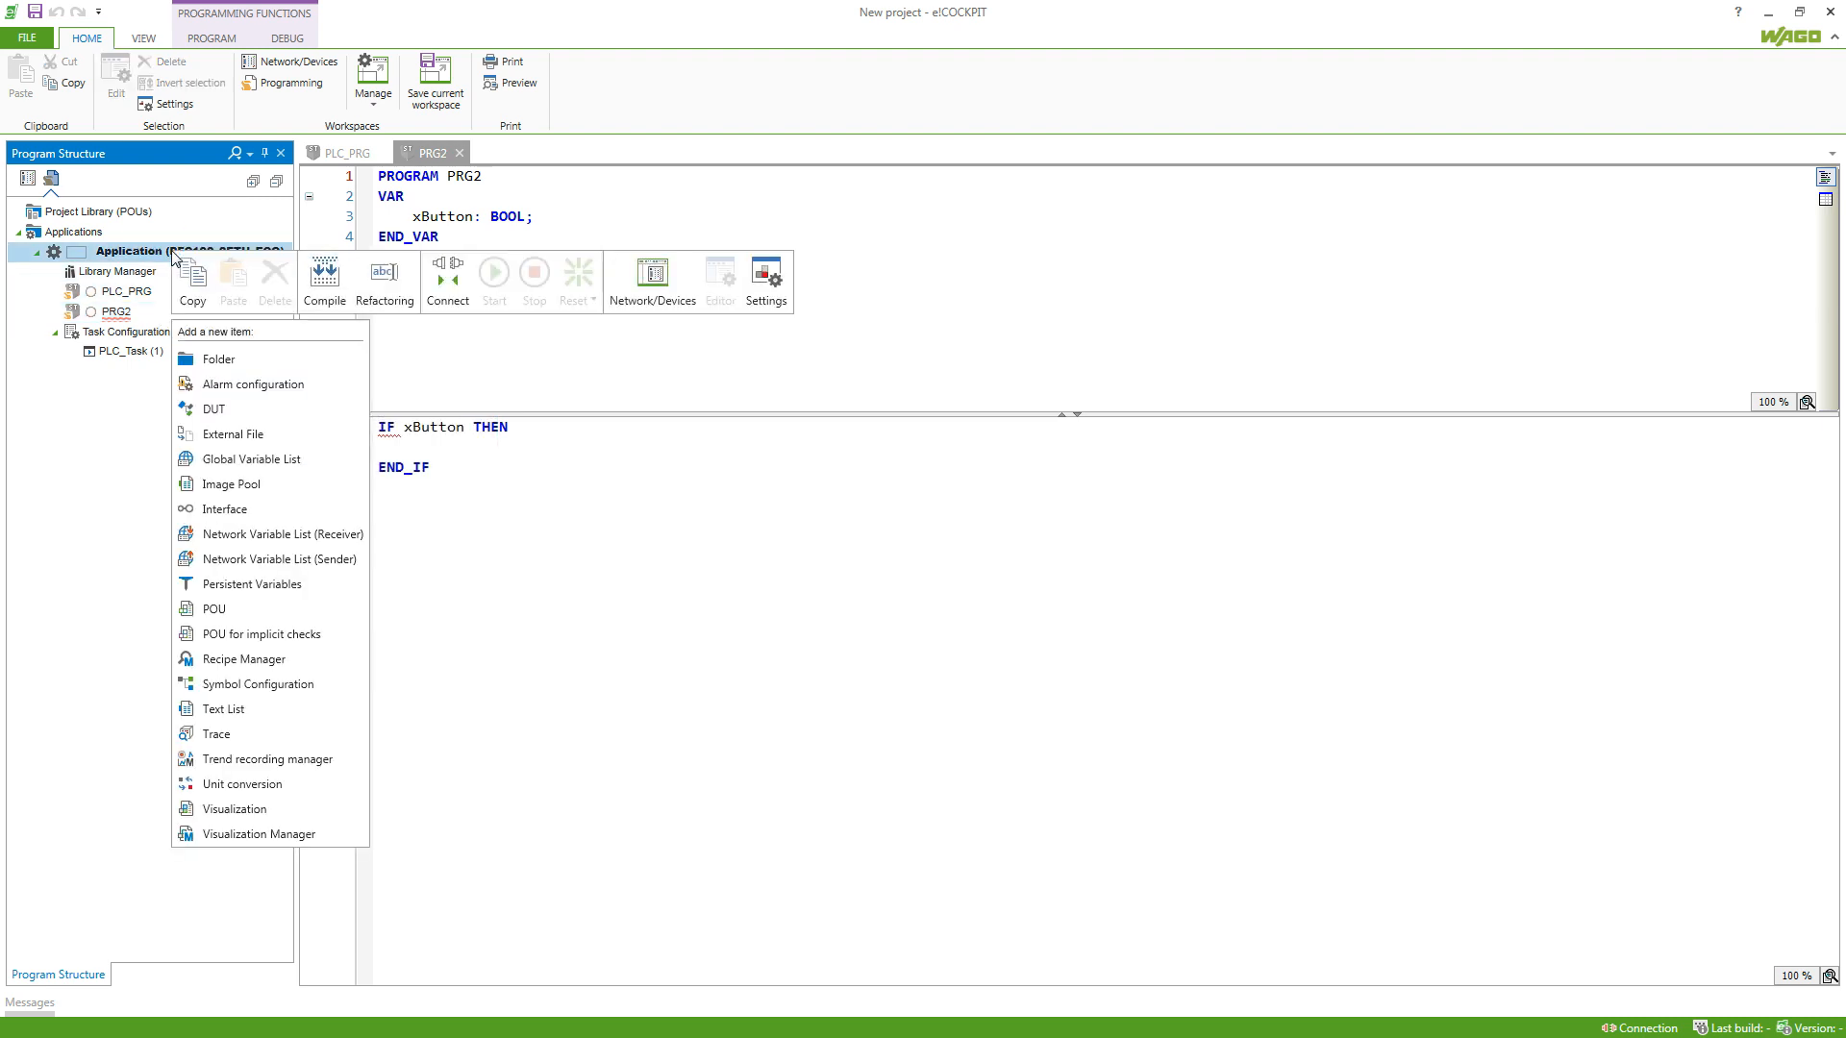
- Create a new Global Variable List named GVL under the application and open it
click(249, 460)
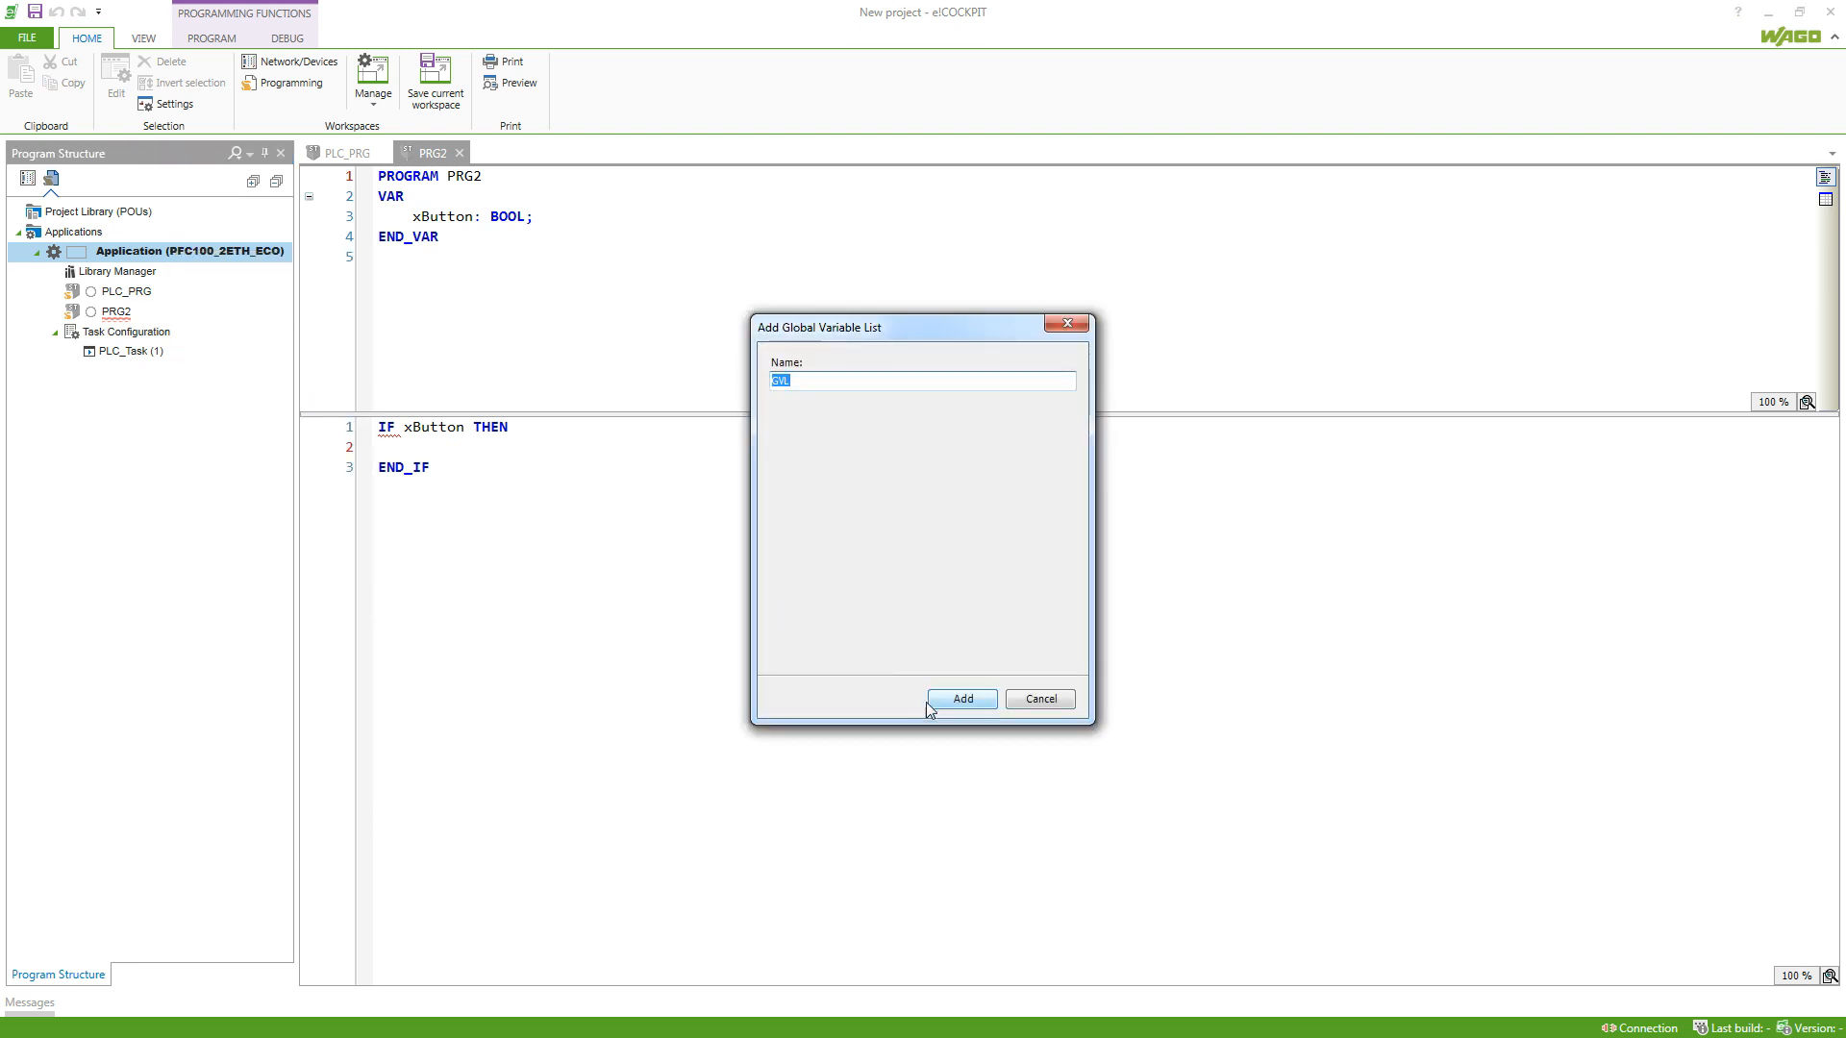
click(962, 698)
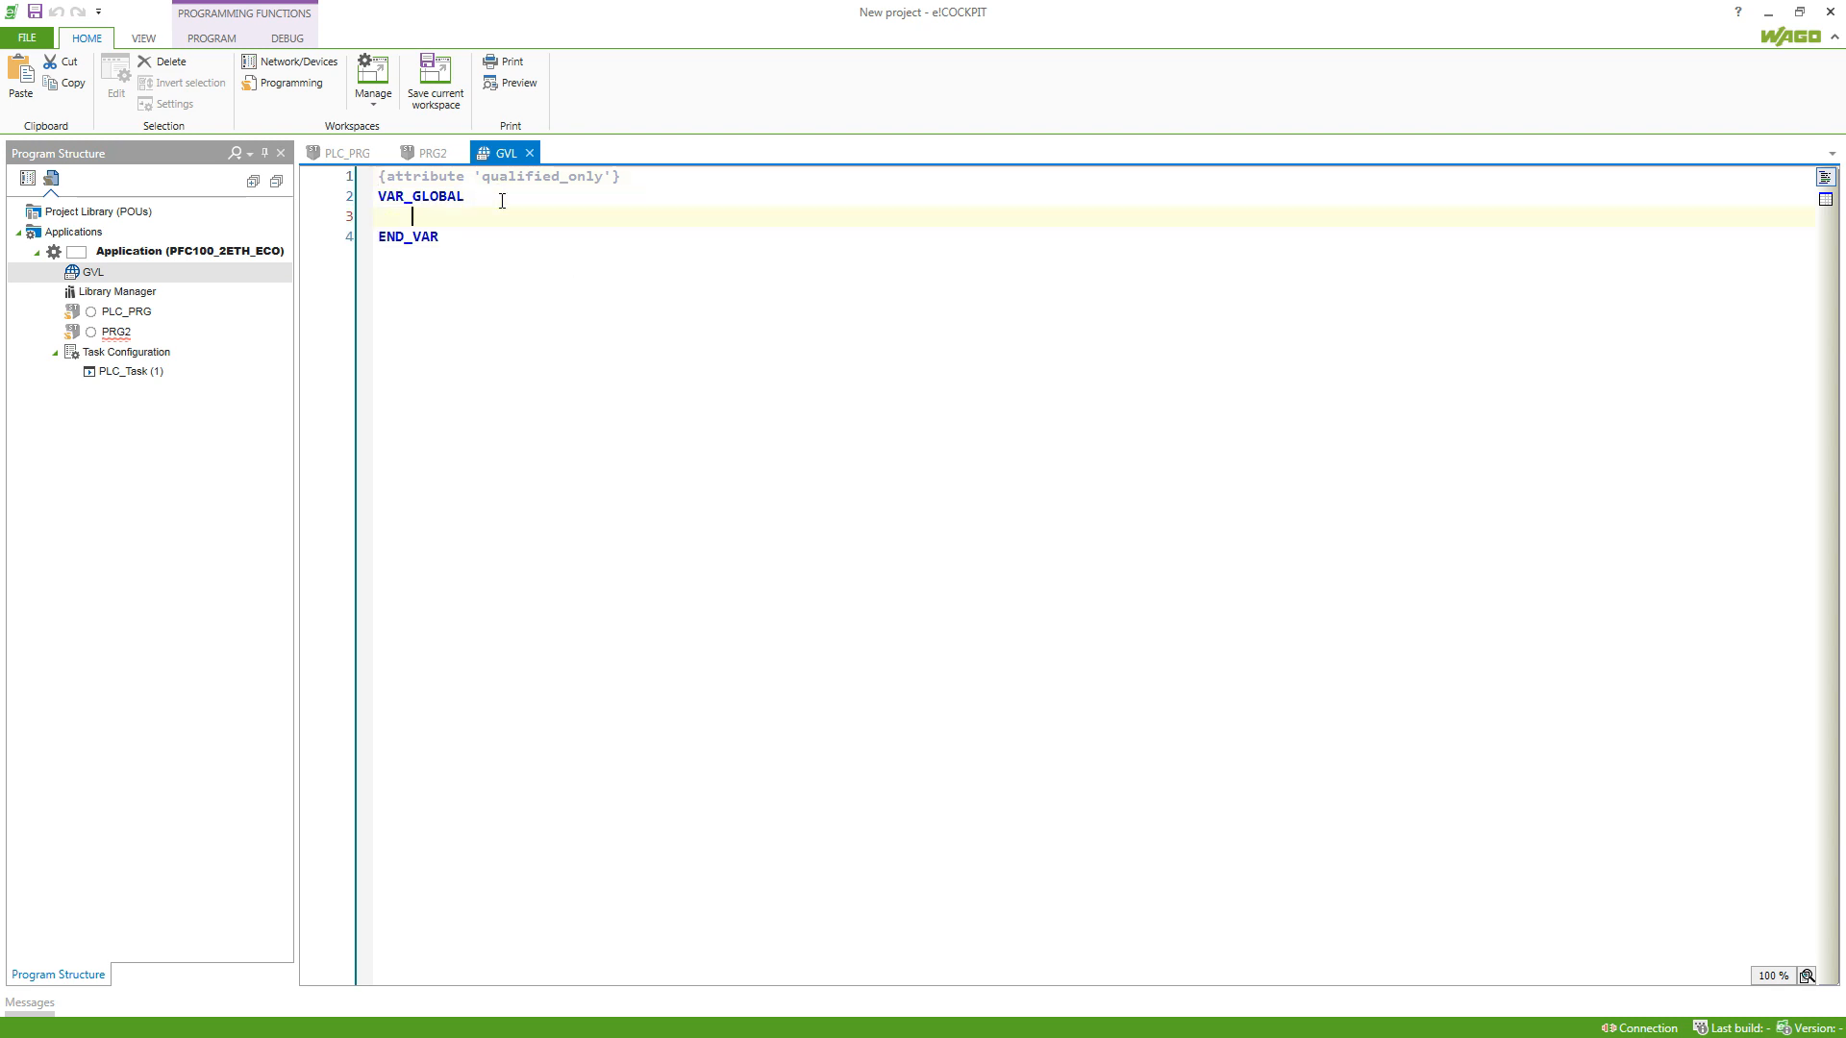
- Declare 'xAlarm: BOOL;' inside the VAR_GLOBAL block of GVL
text(xA1)
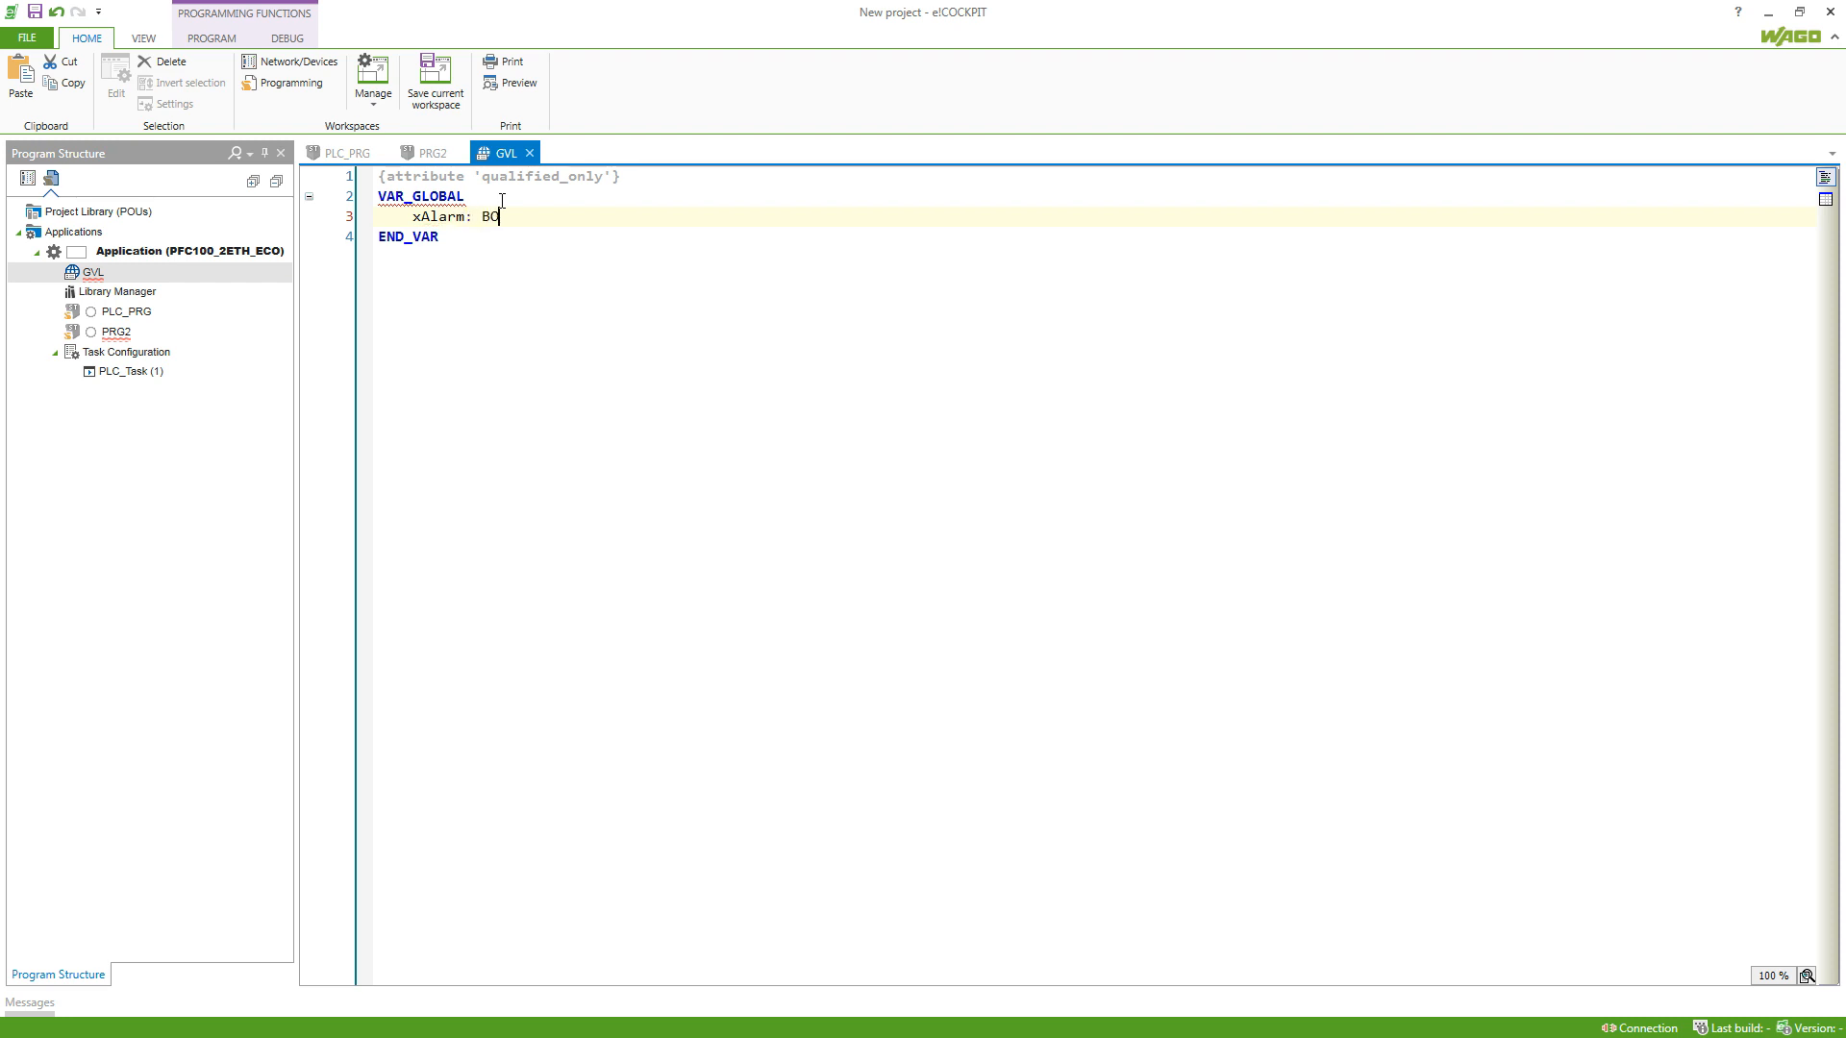
text(OL;)
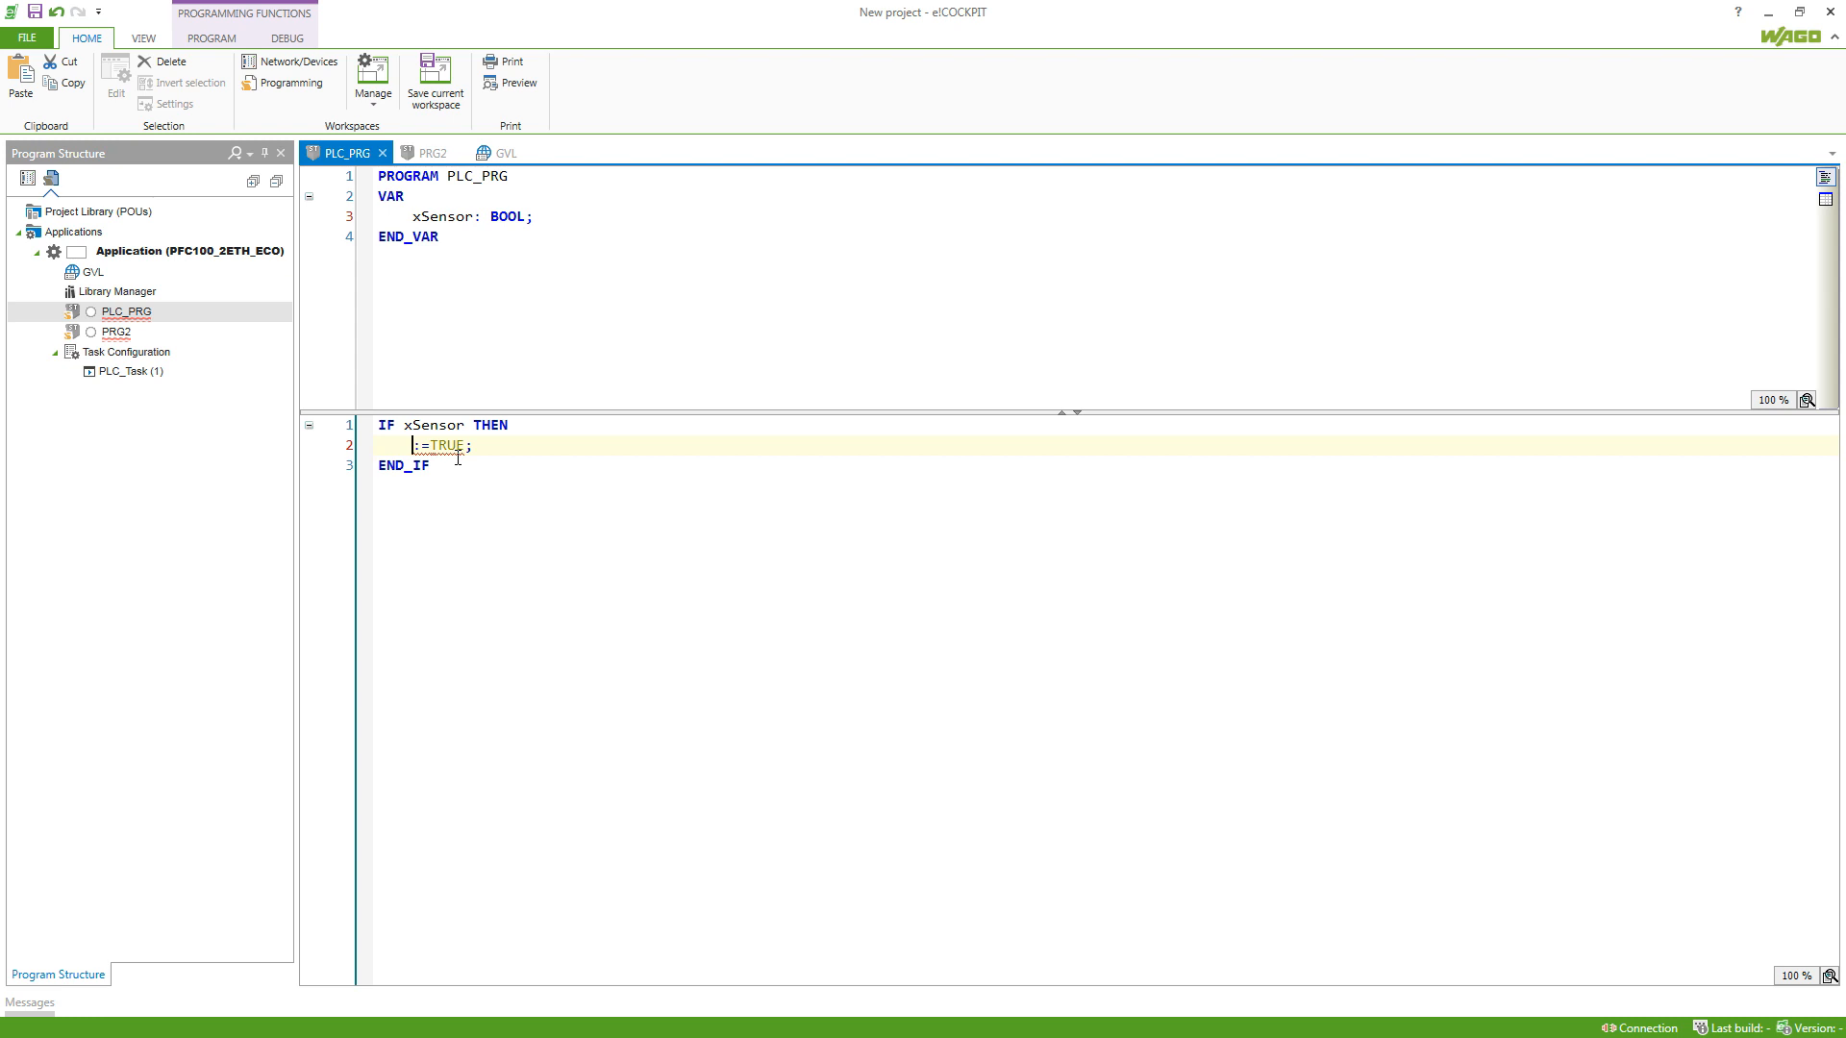
- Rewrite PLC_PRG's assignment as GVL.xAlarm := TRUE, dropping the local xAlarm declaration
text(GV)
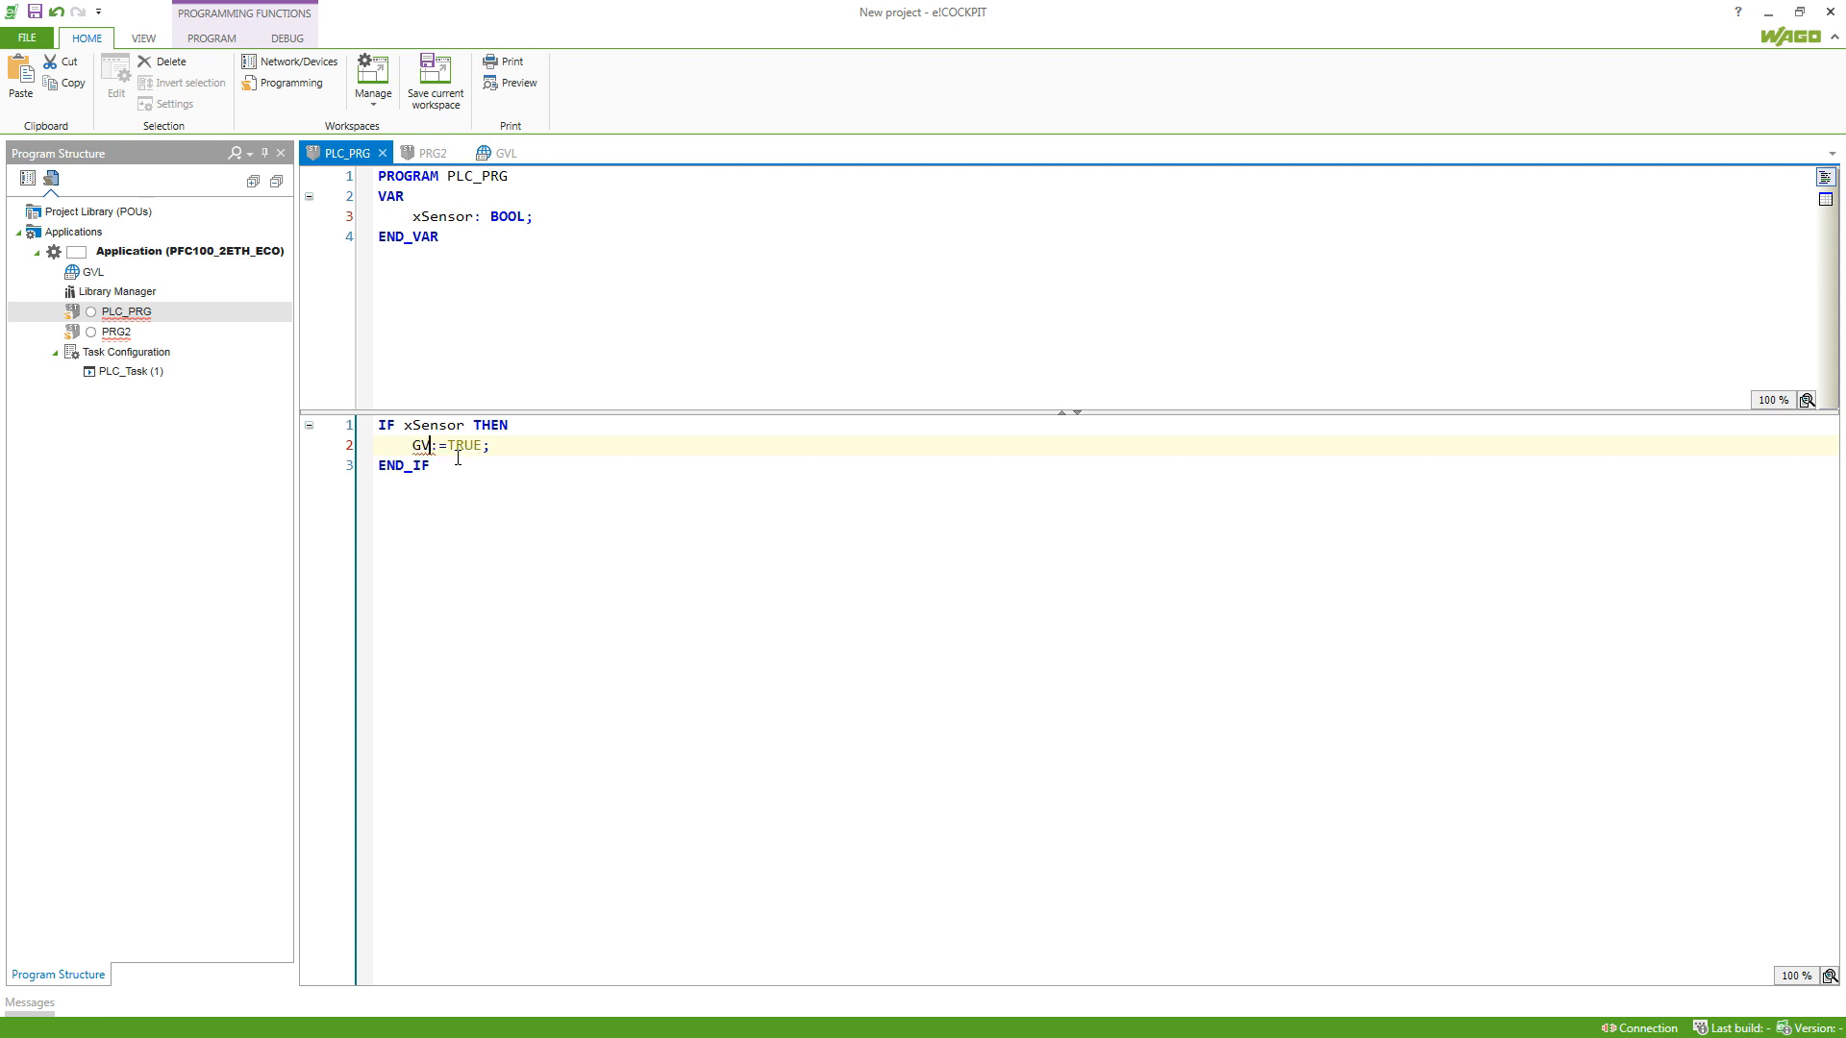
text(.xAlarm)
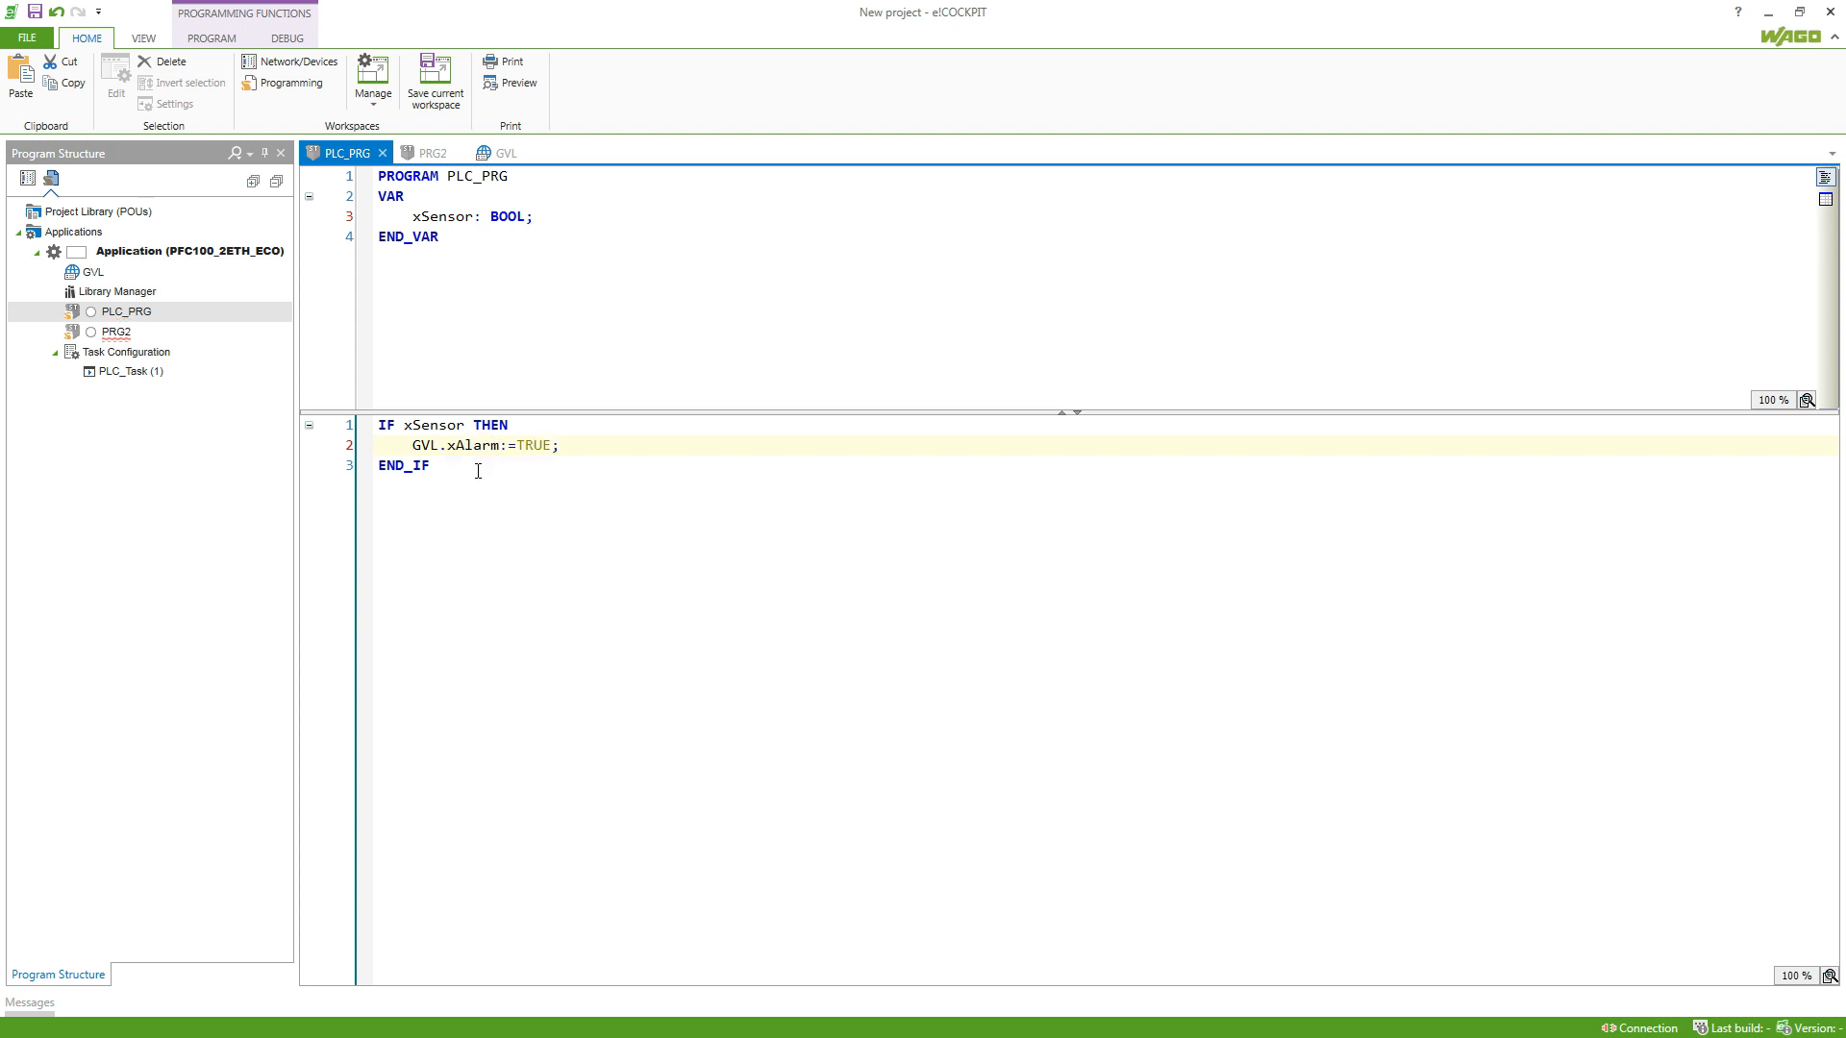
click(129, 371)
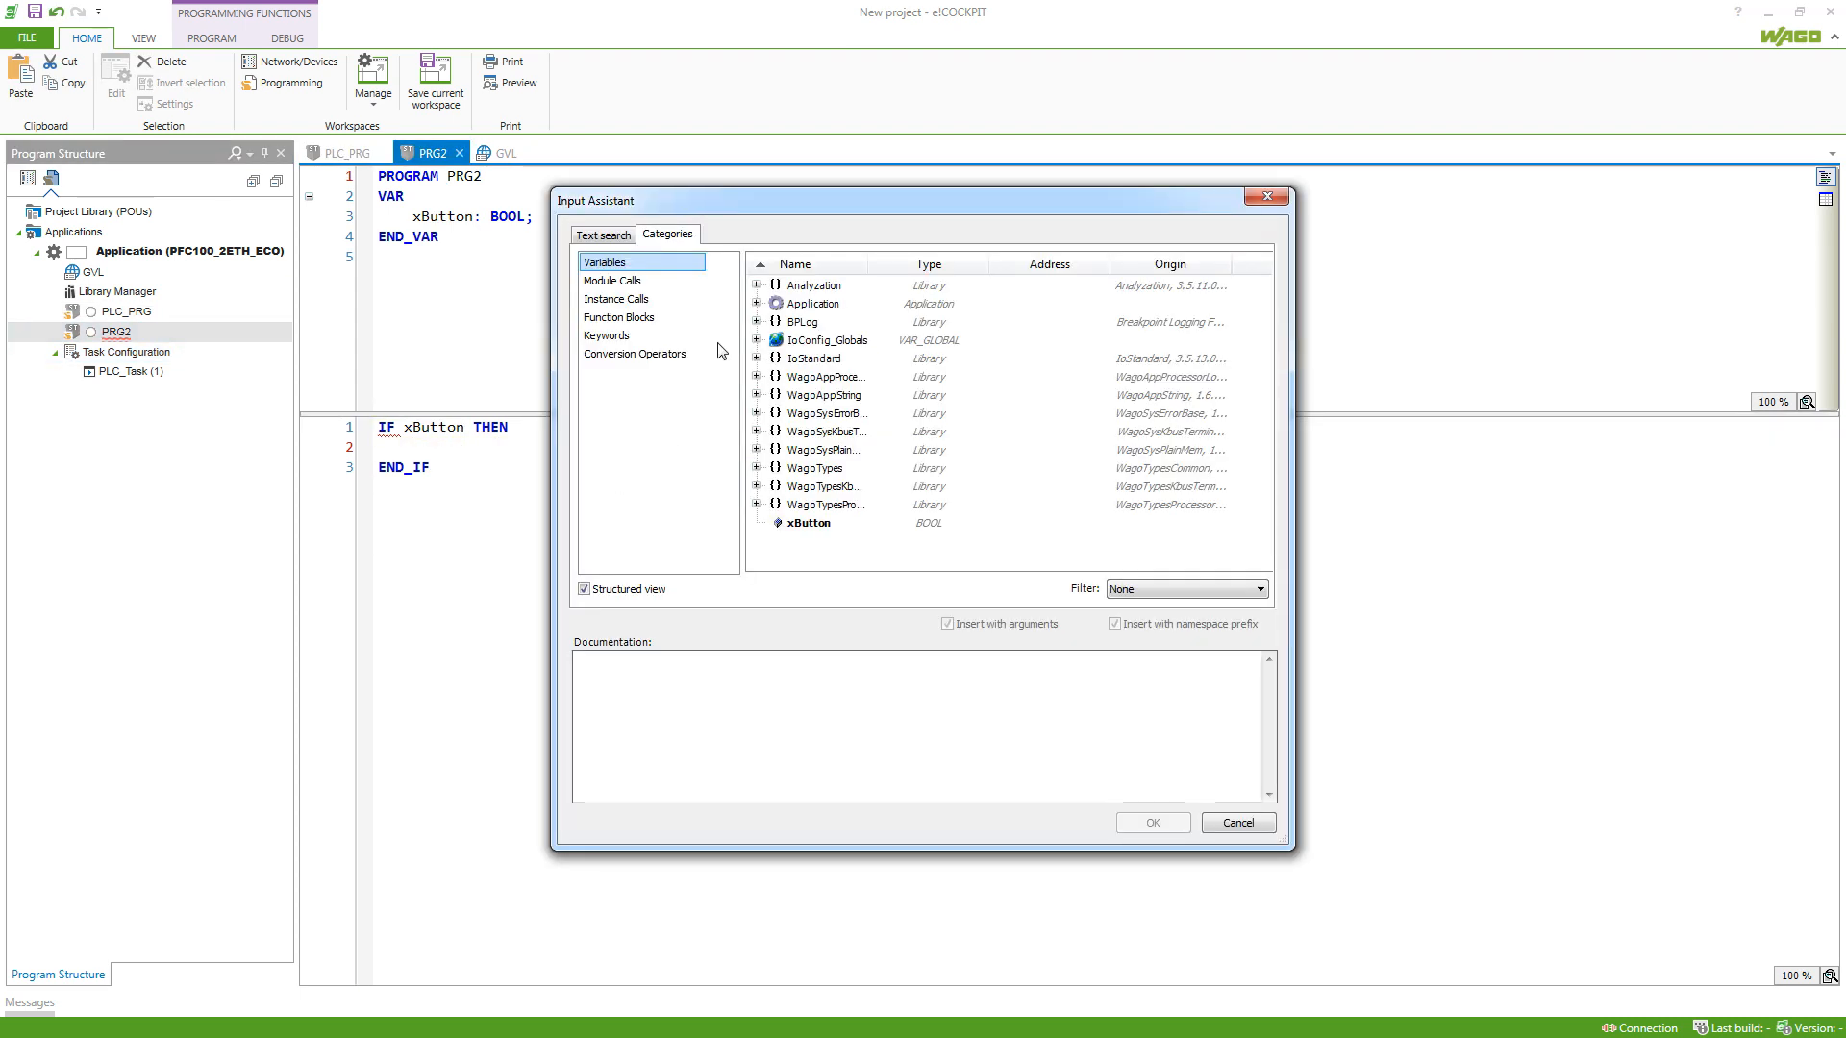
- Insert GVL.xAlarm from Application > GVL via the Input Assistant into PRG2's IF xButton block
click(758, 303)
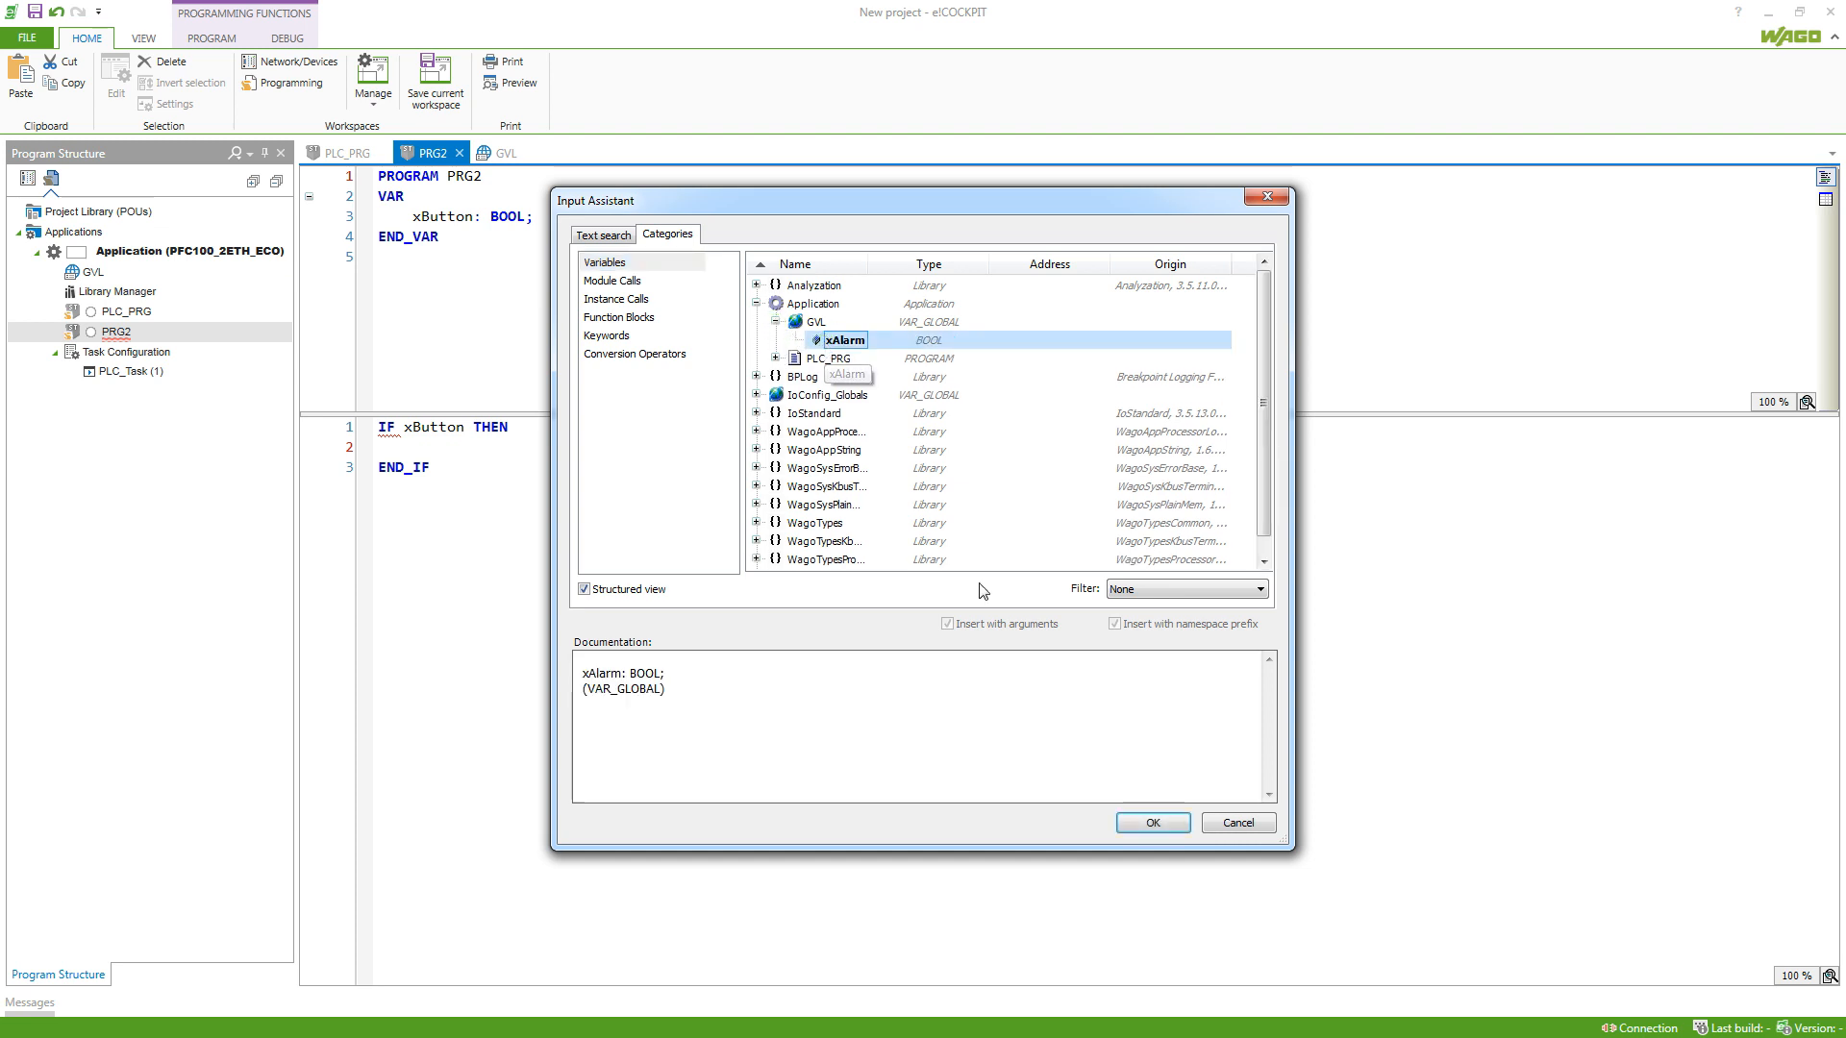
click(1149, 821)
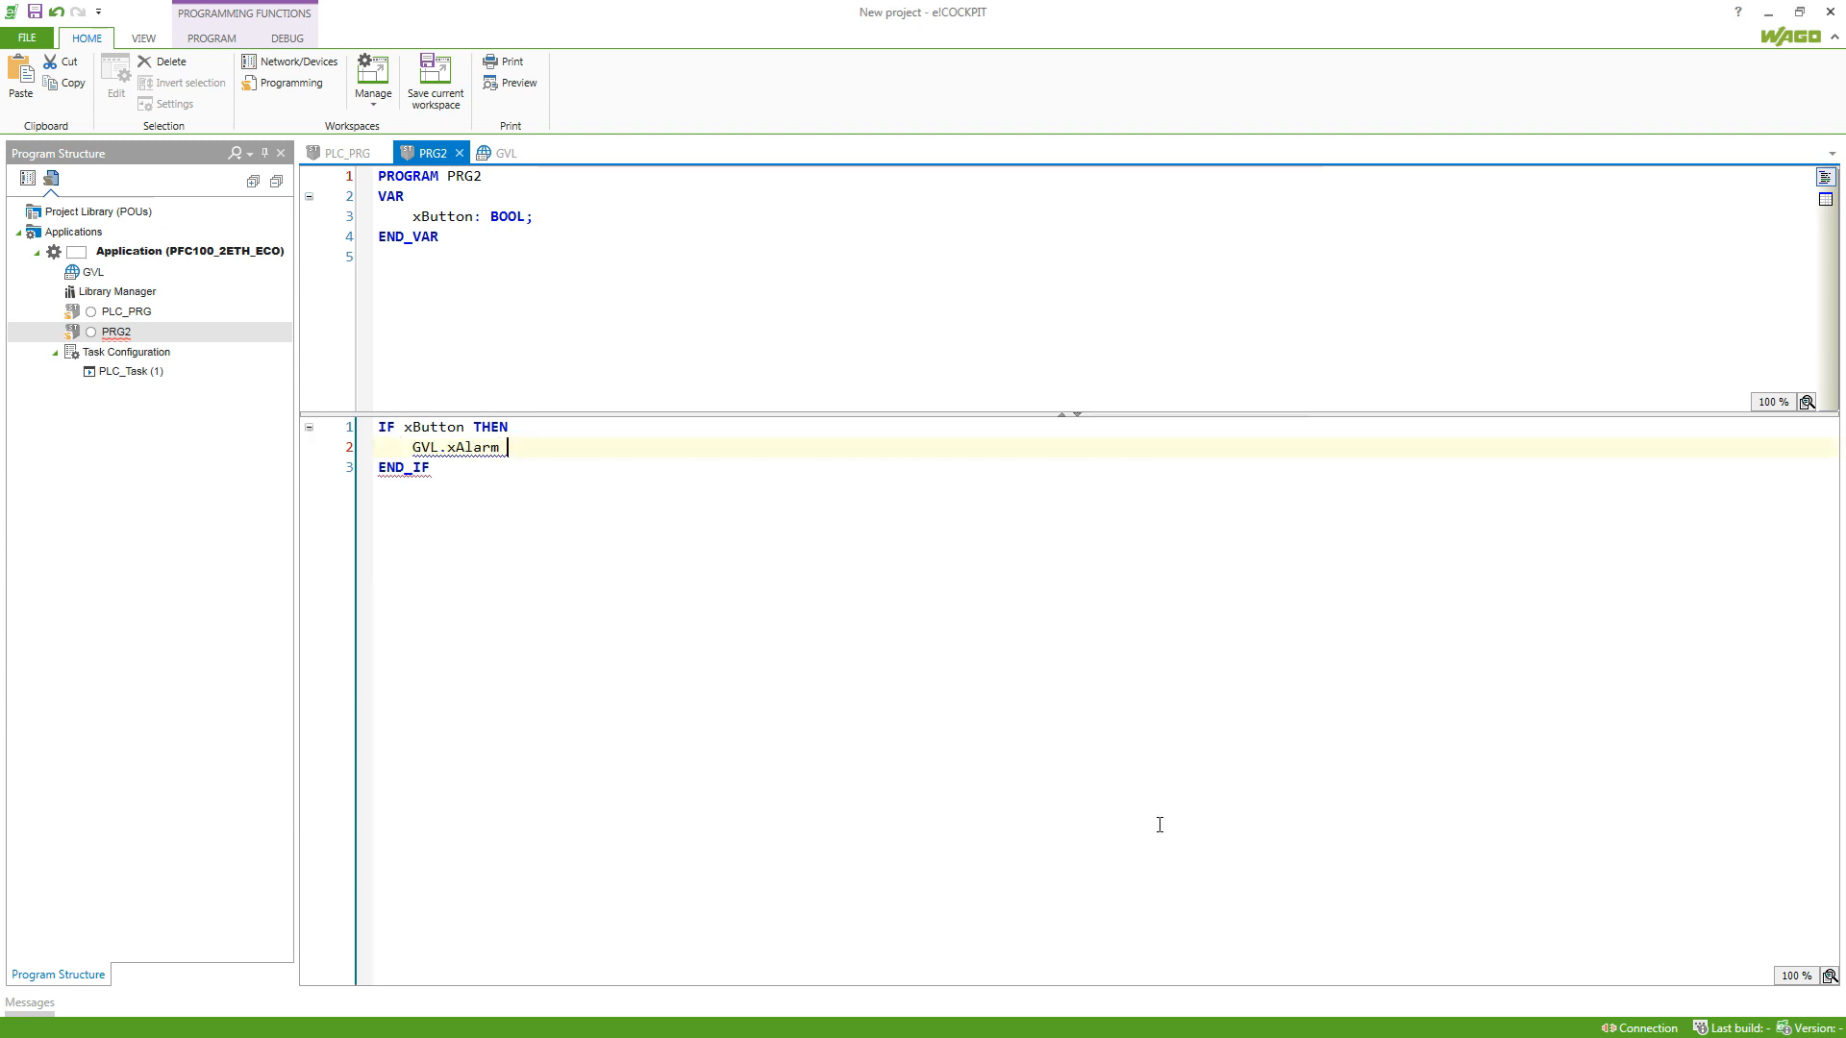
- Complete PRG2's line as GVL.xAlarm := FALSE;
text(:=)
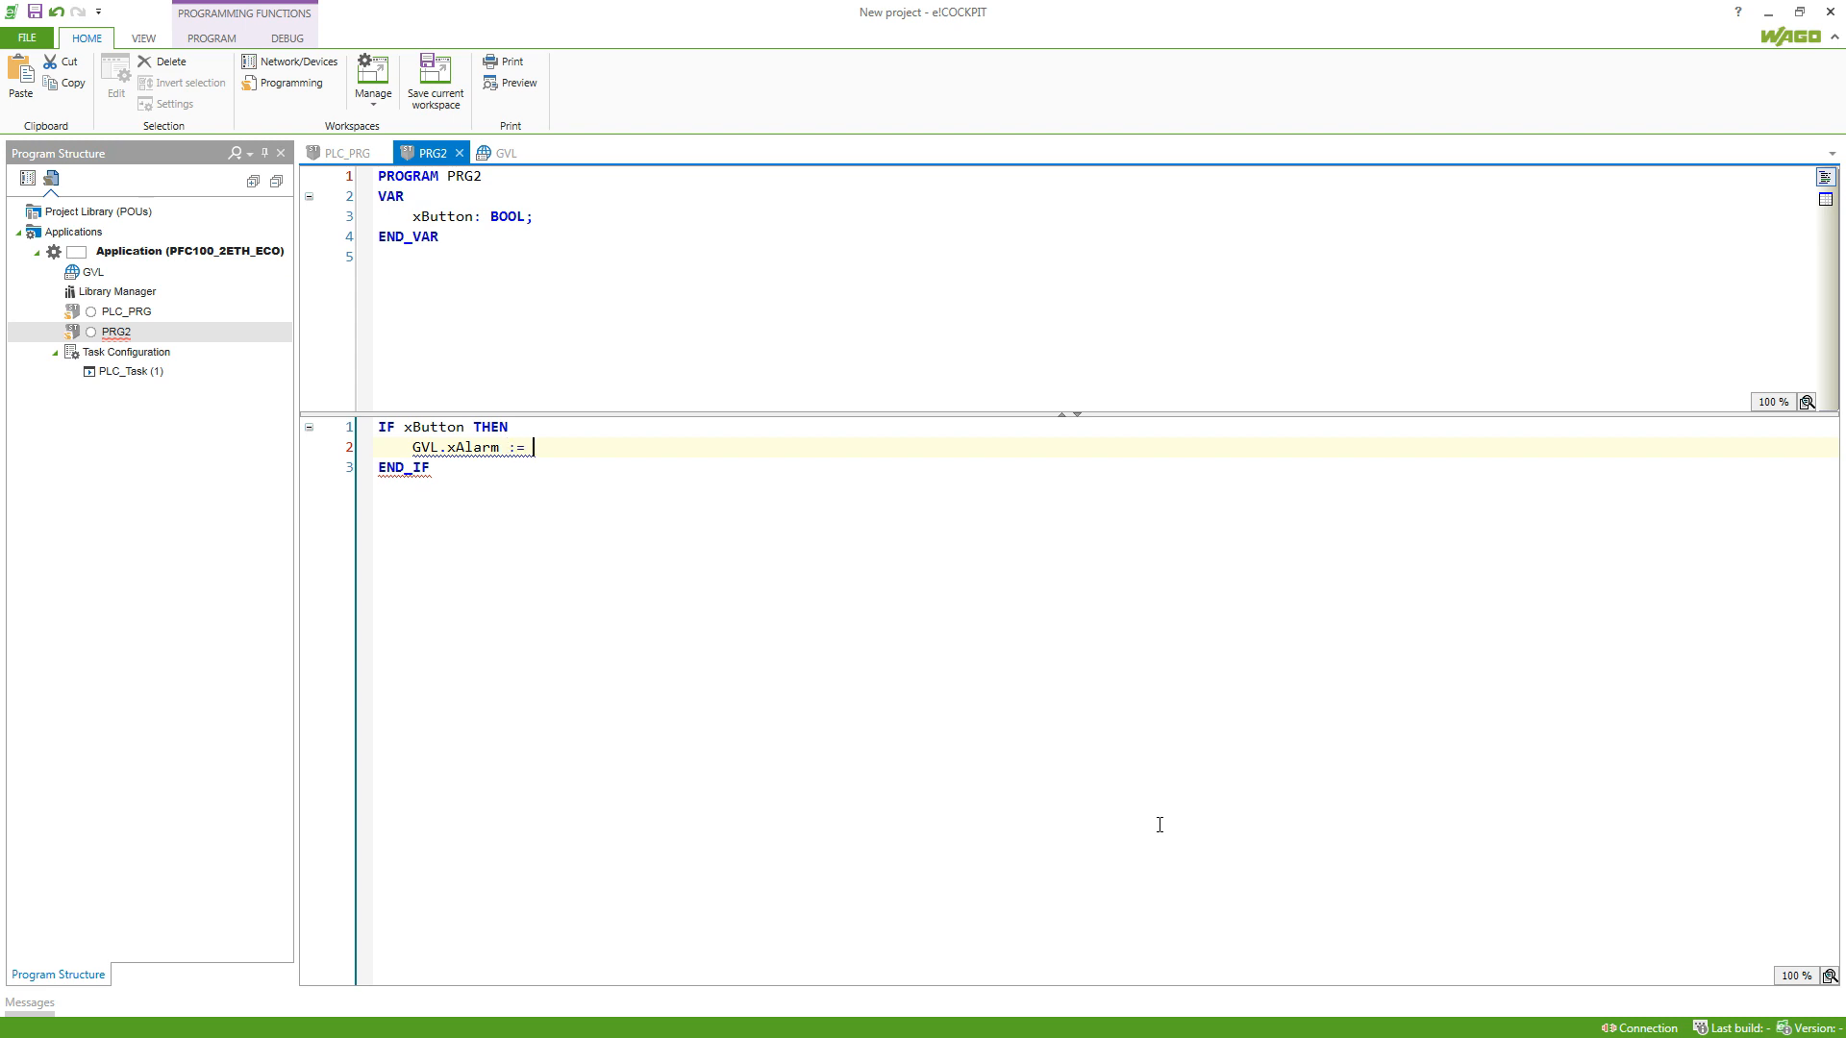
text(FALSE;)
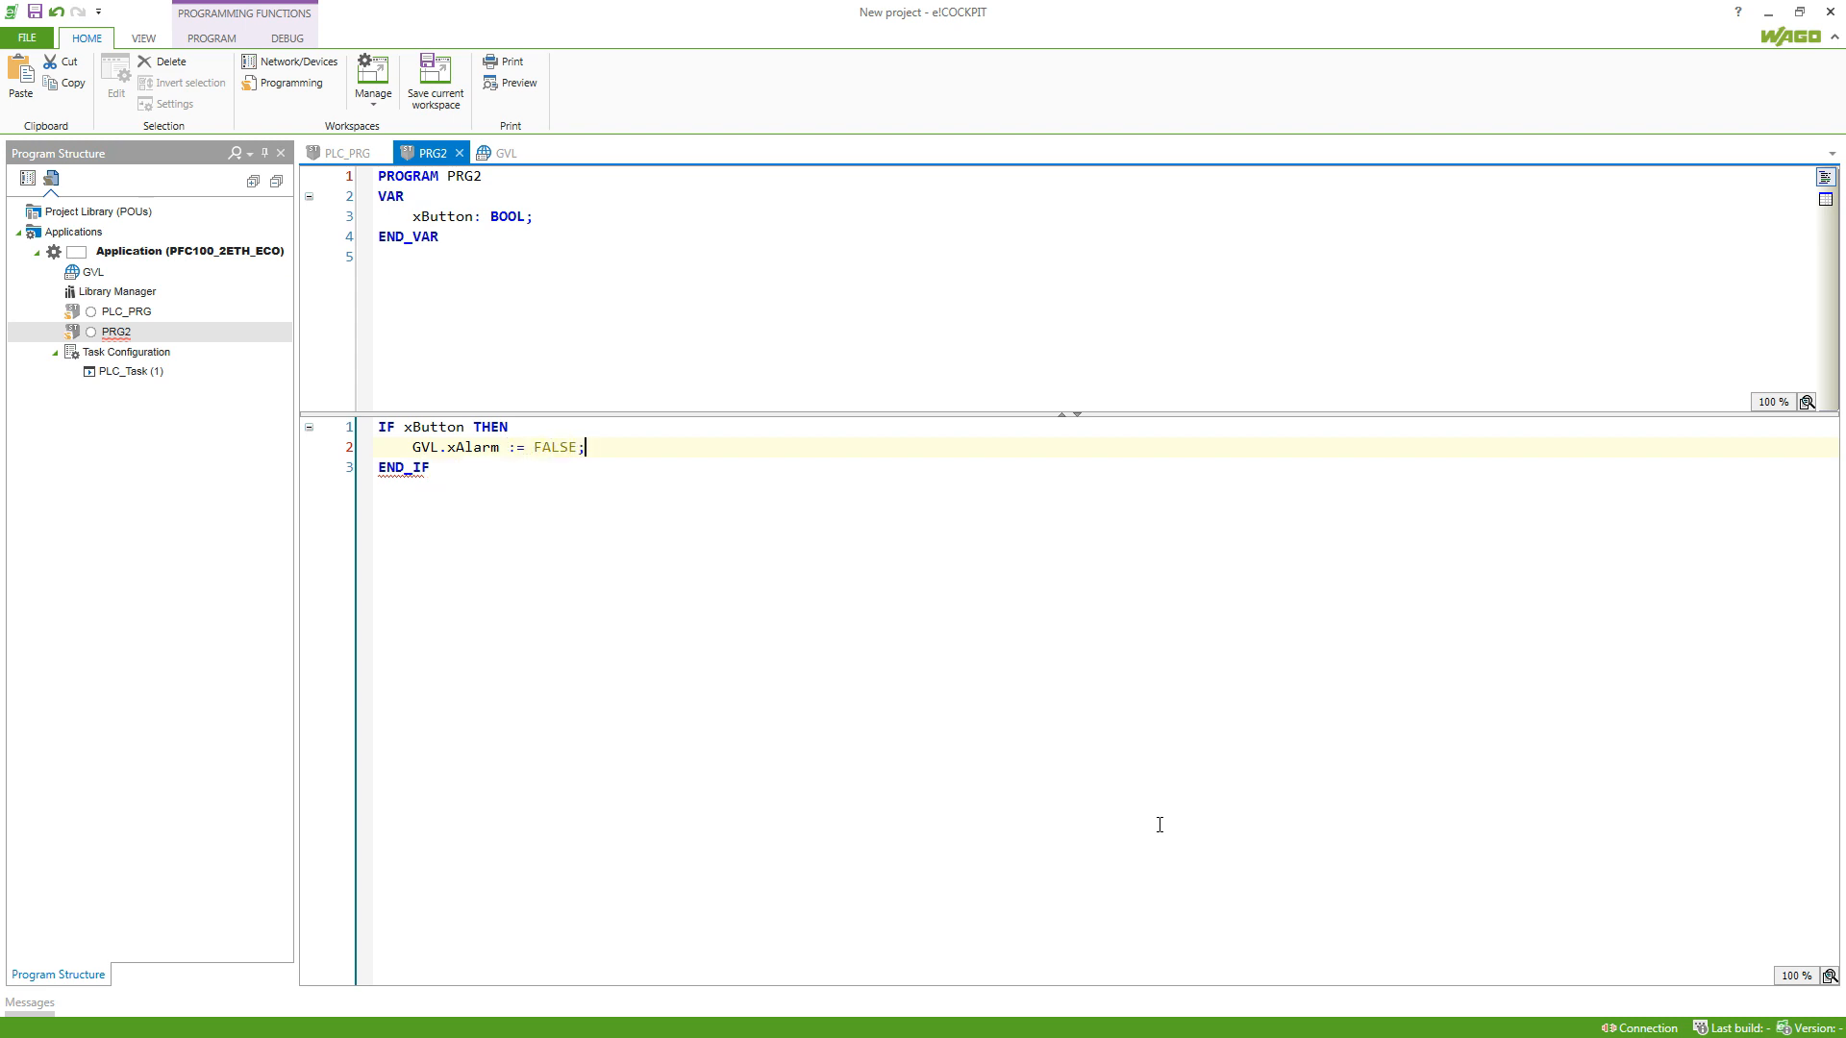